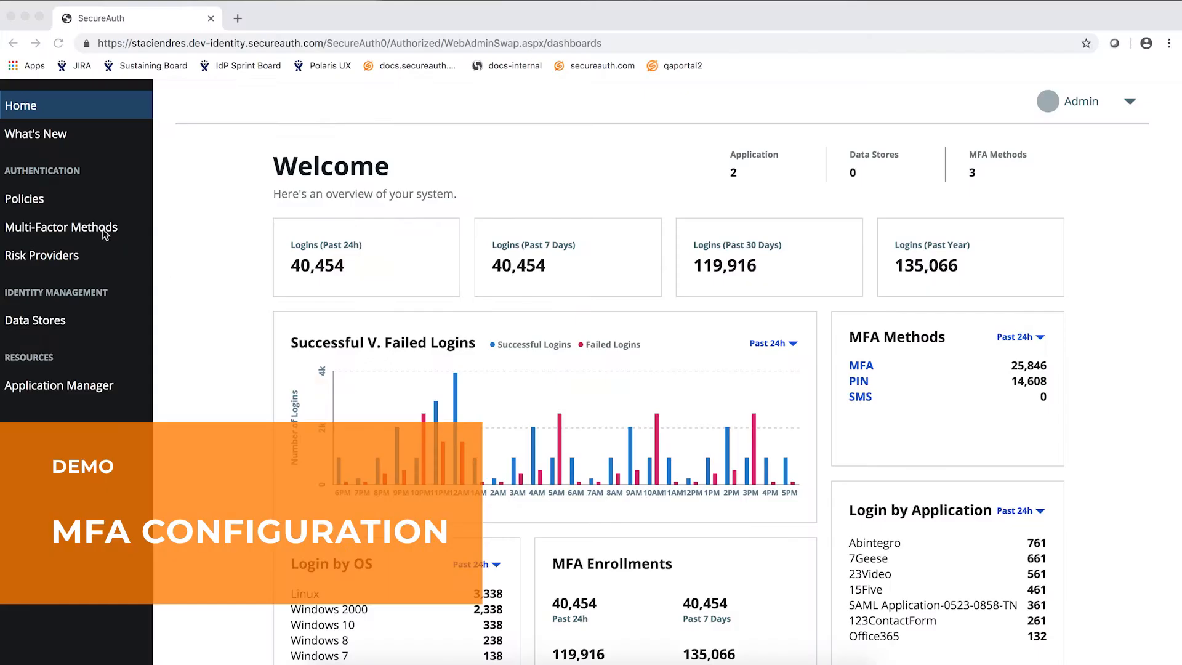
Go to the Multi-Factor Methods page from the Authentication sidebar
left_click(62, 226)
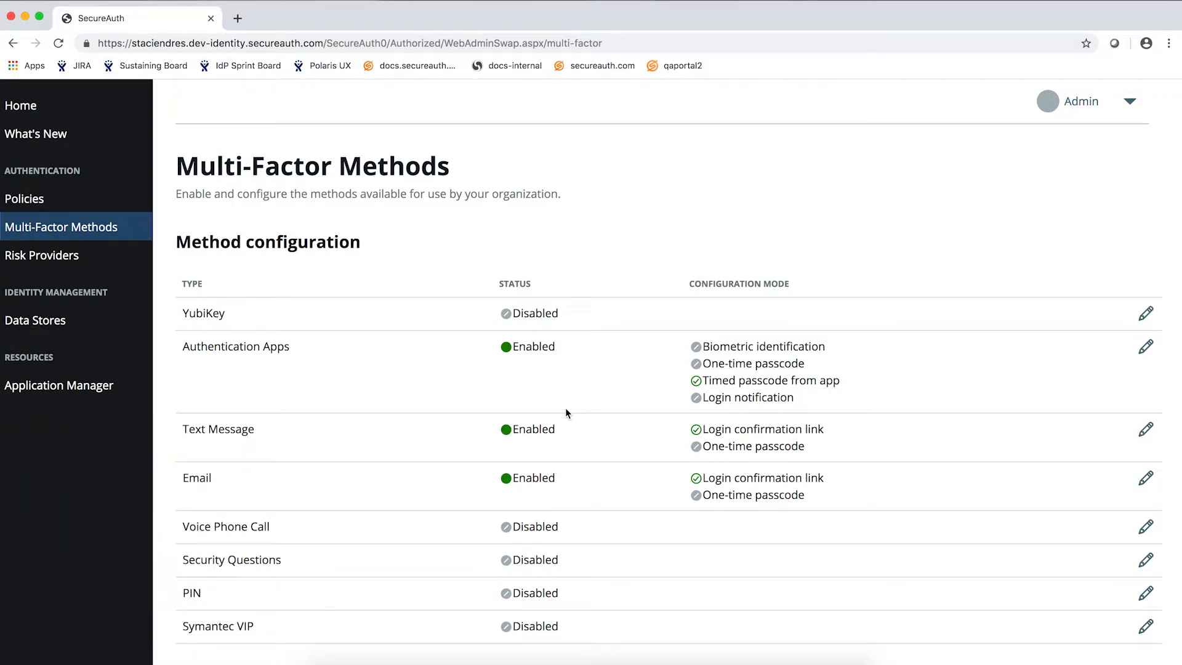
mouse_move(637, 353)
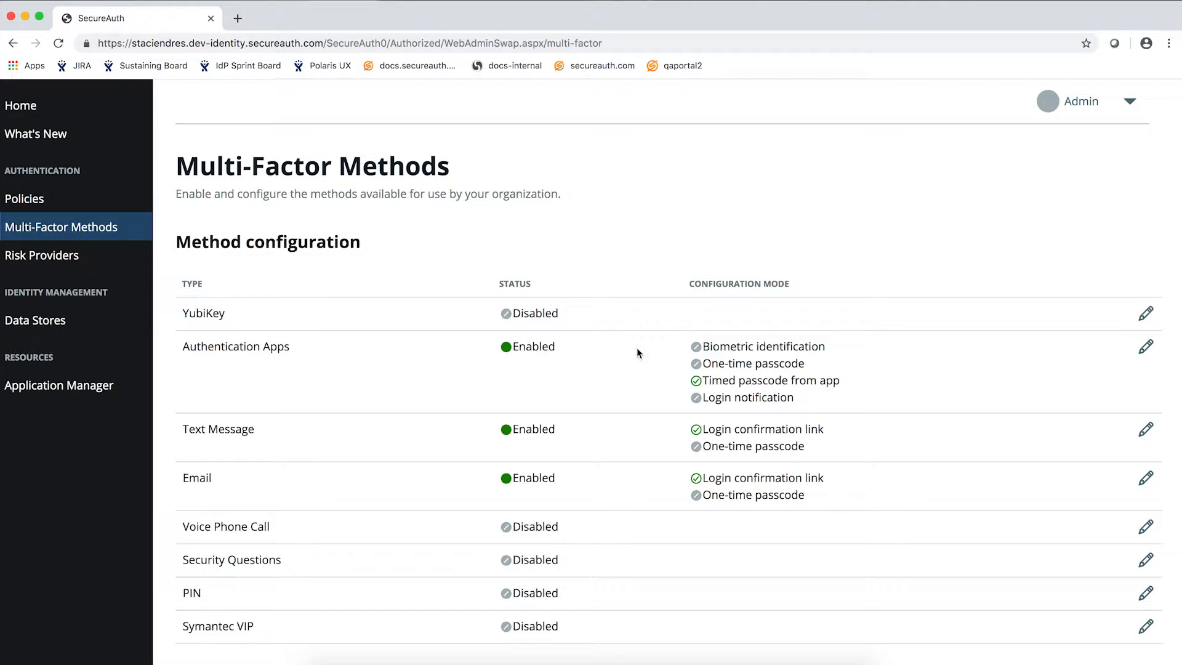
mouse_move(538, 507)
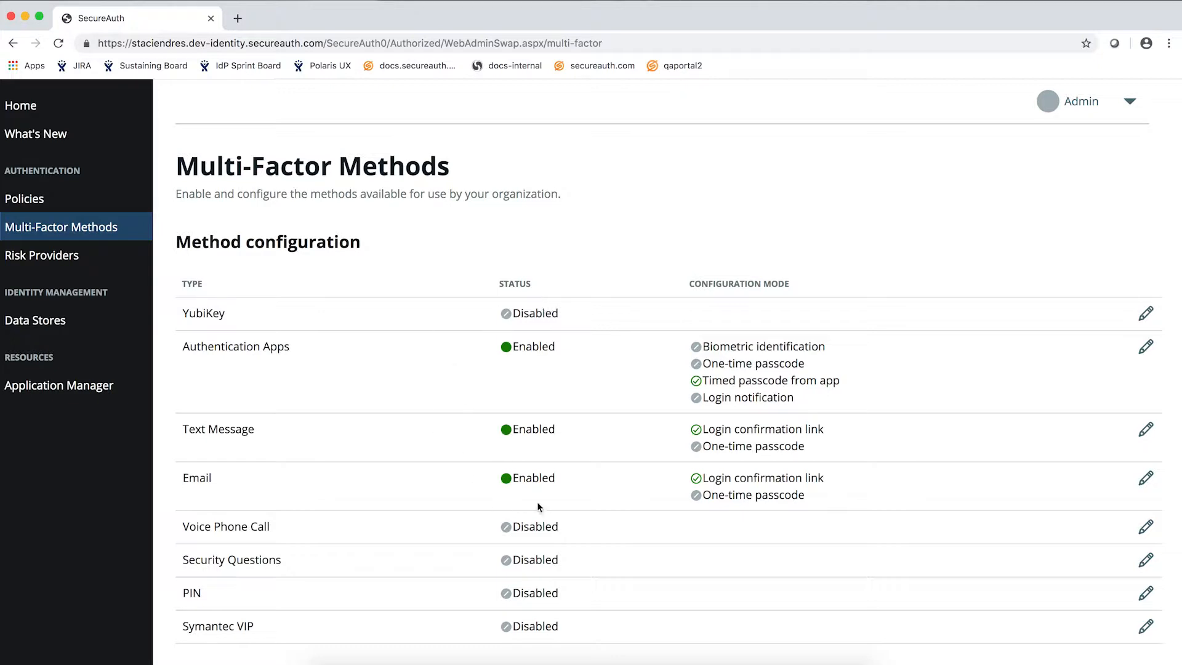
mouse_move(618, 473)
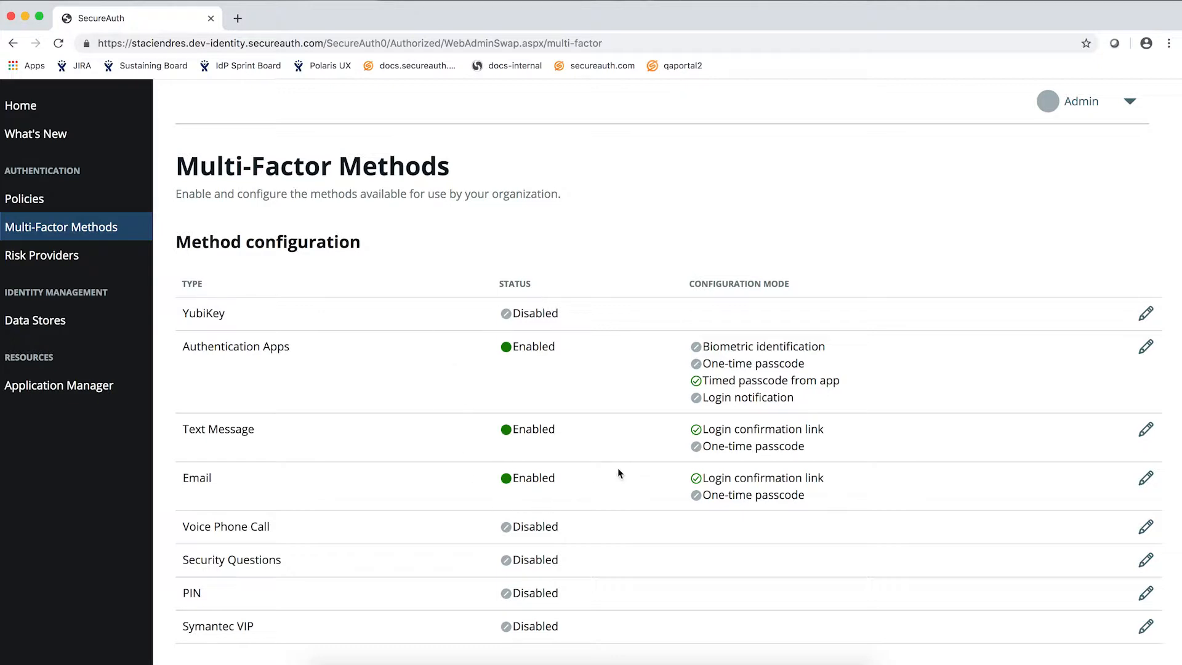
mouse_move(1145, 314)
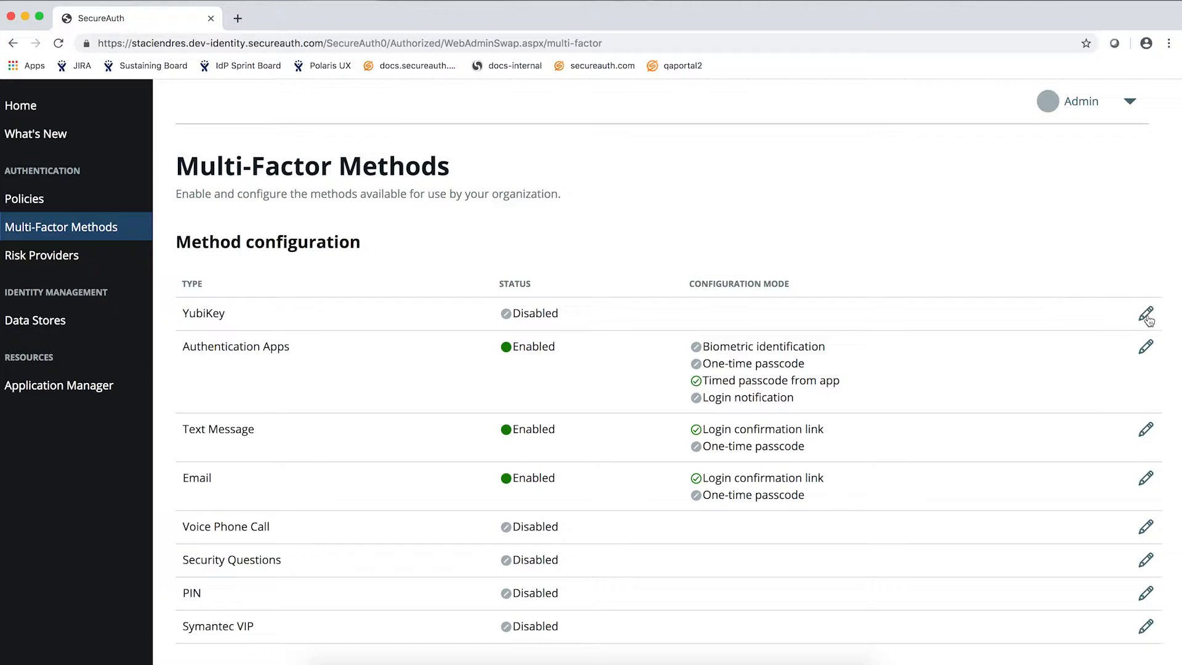
left_click(1145, 314)
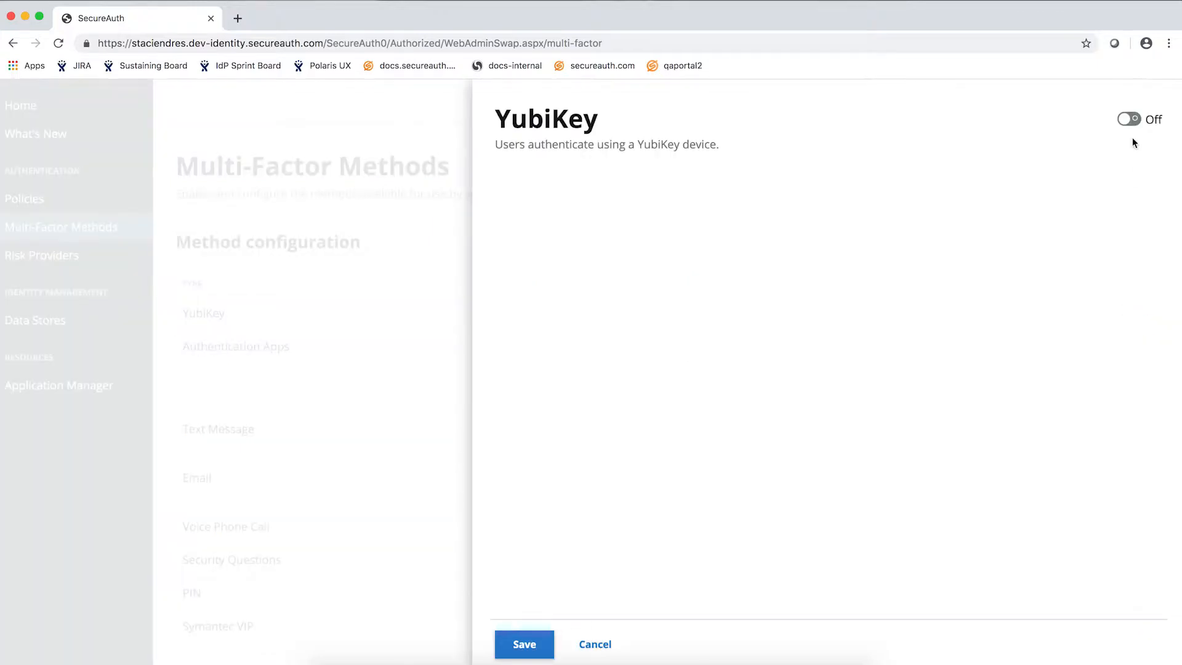
left_click(1129, 118)
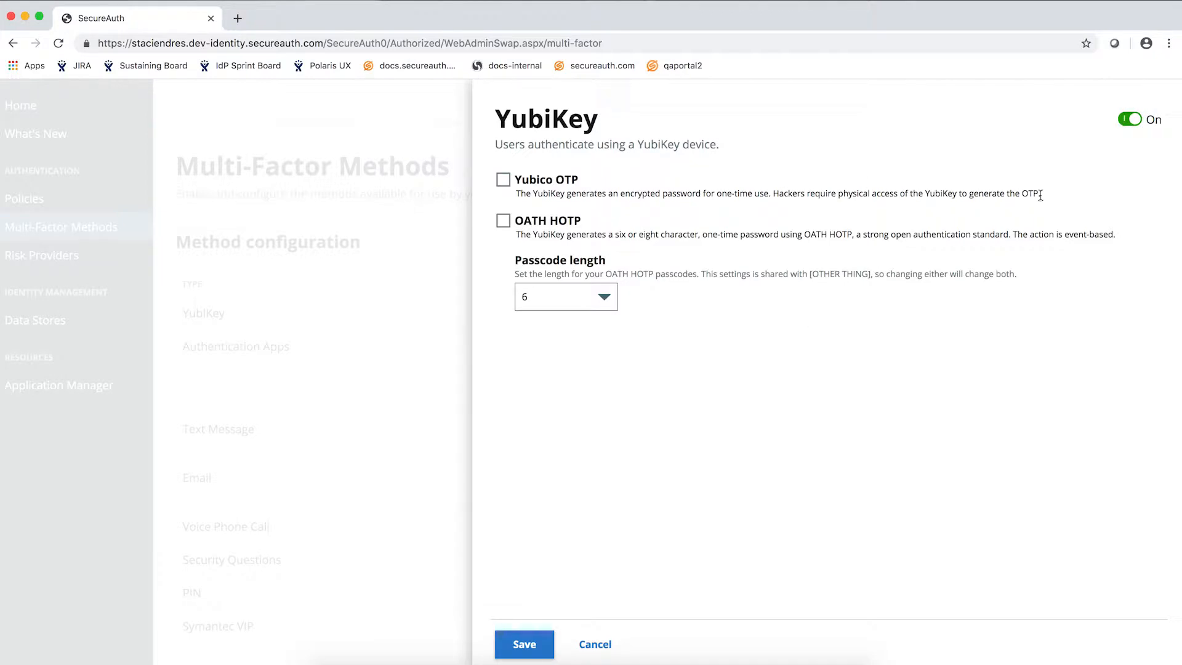
left_click(1130, 119)
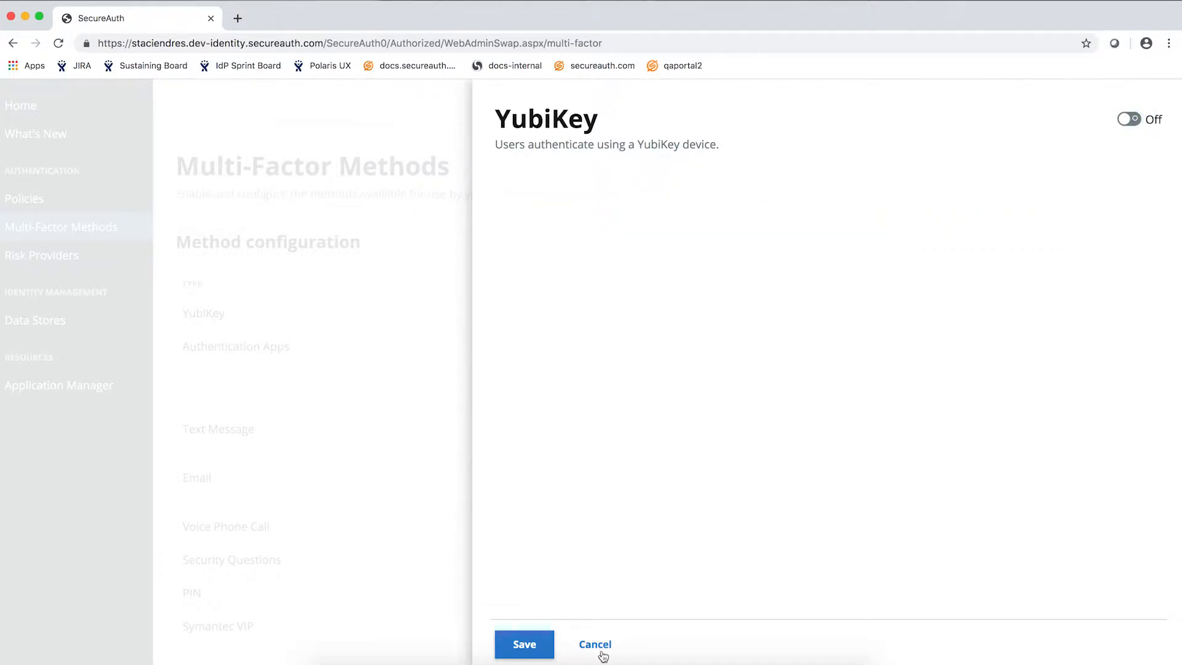
left_click(594, 644)
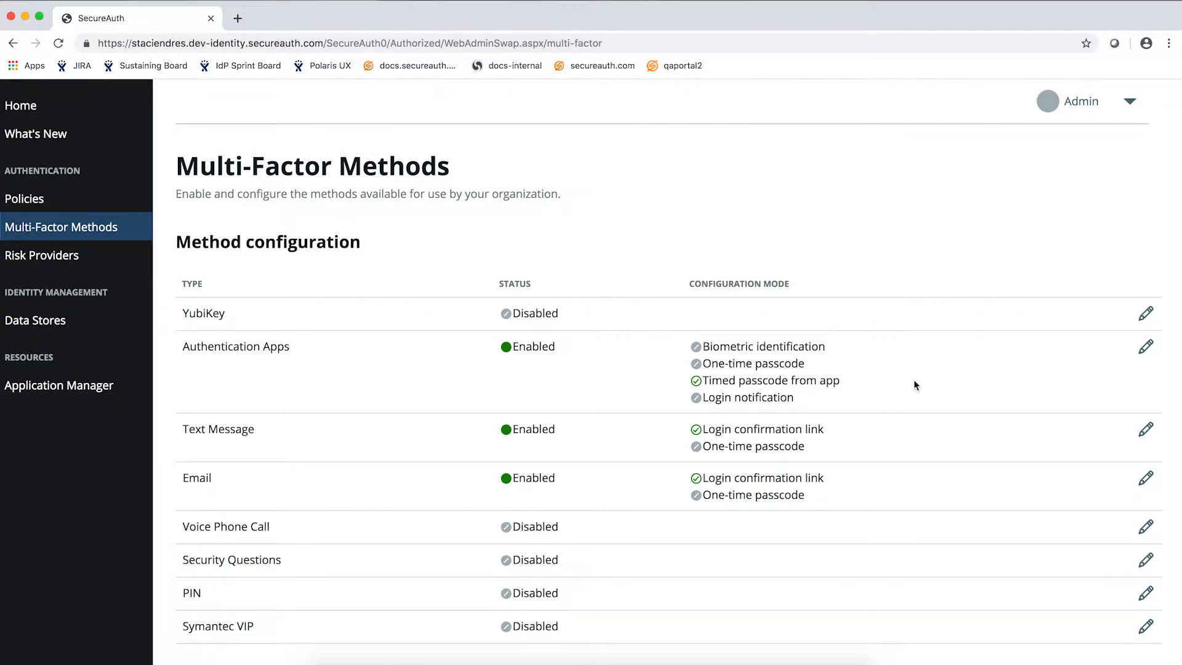
mouse_move(902, 386)
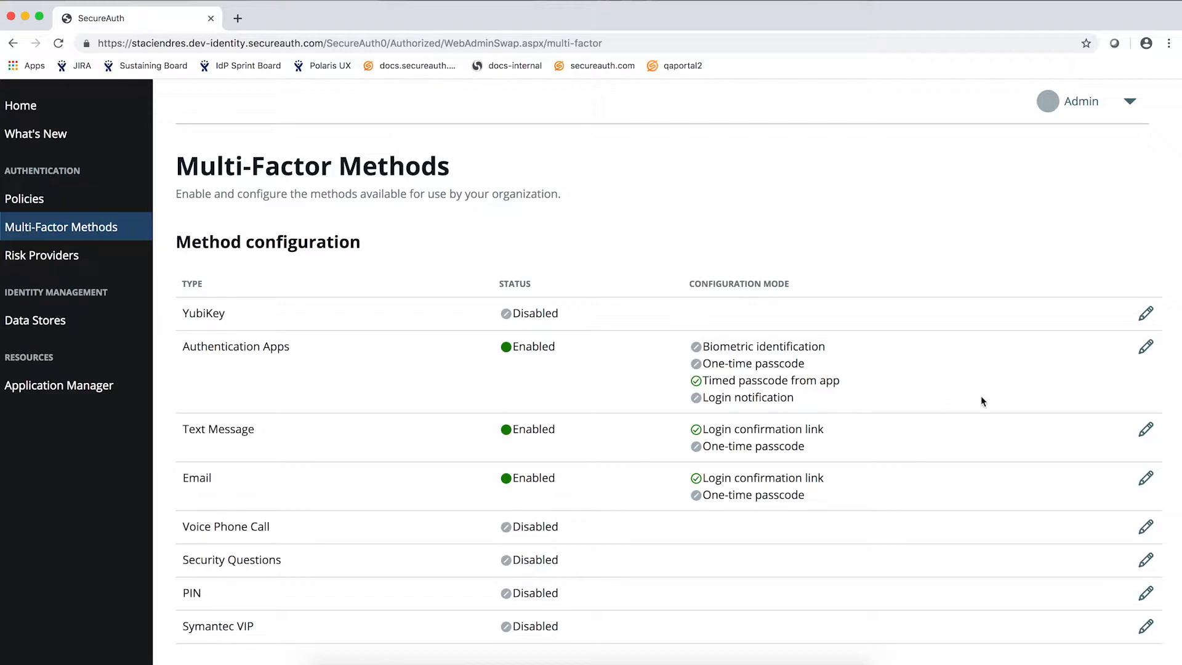
mouse_move(1145, 348)
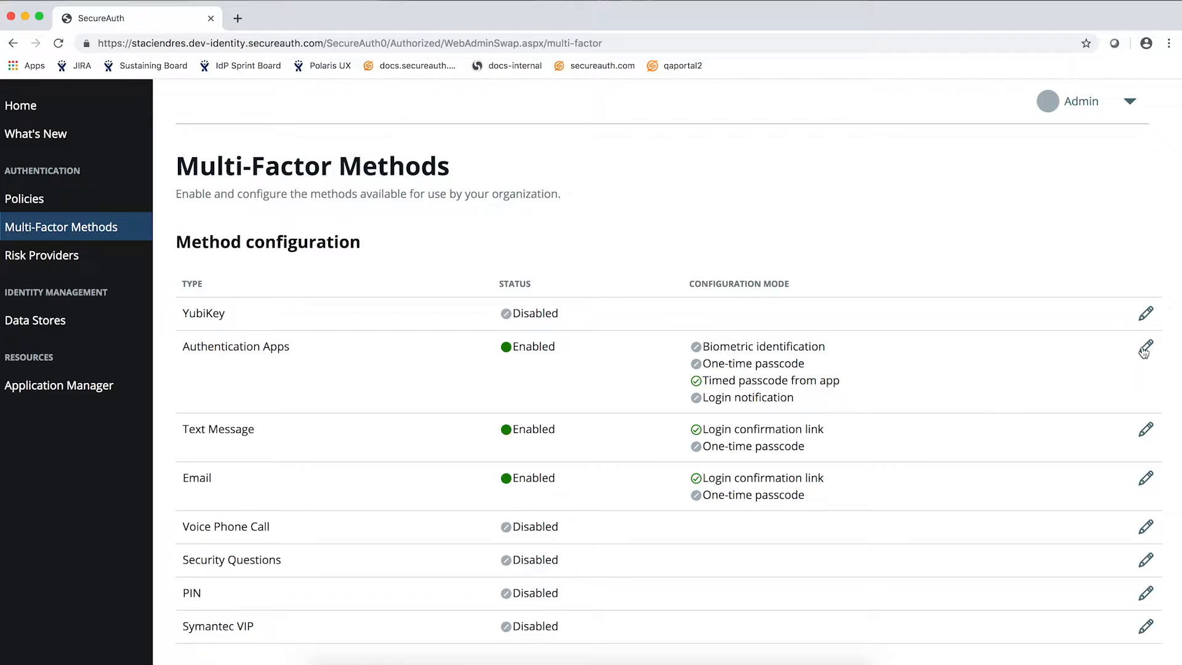
Enable Login notification and Biometric identification in the Authentication Apps method settings
left_click(1144, 349)
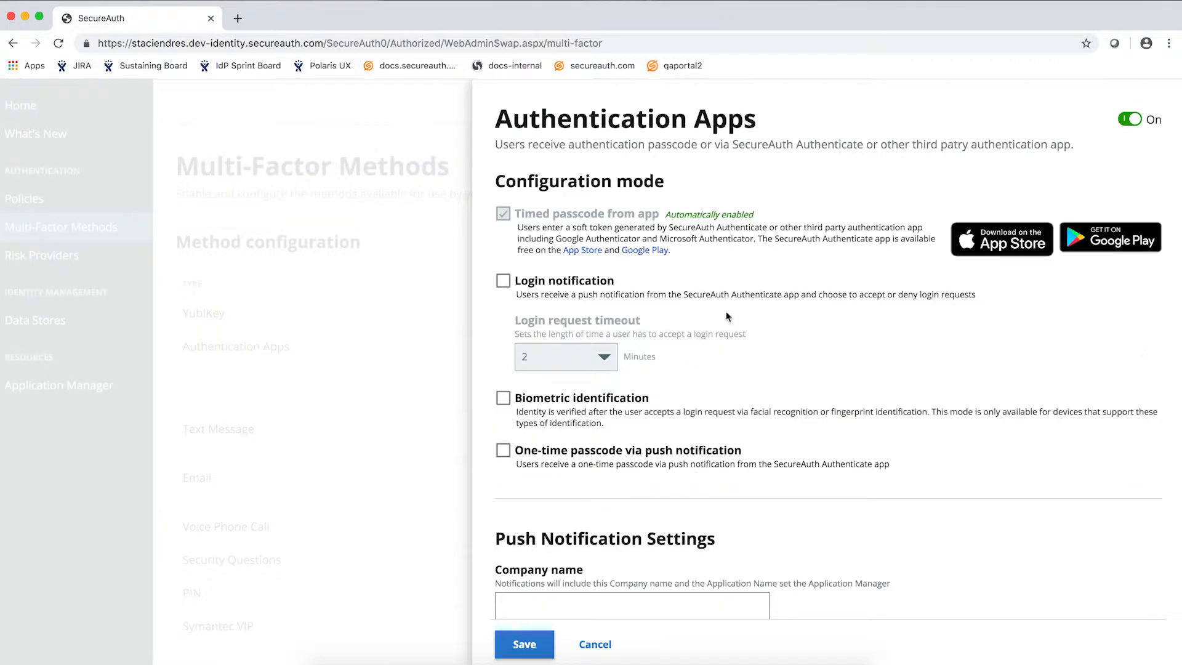
left_click(502, 280)
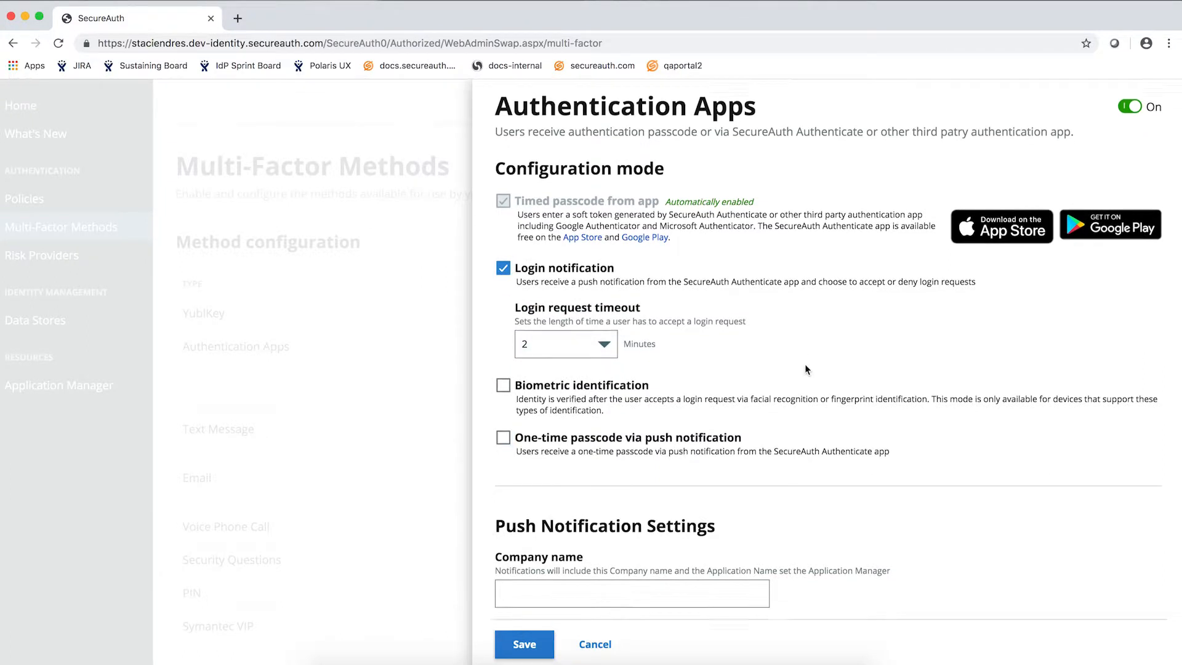
scroll("down", 3)
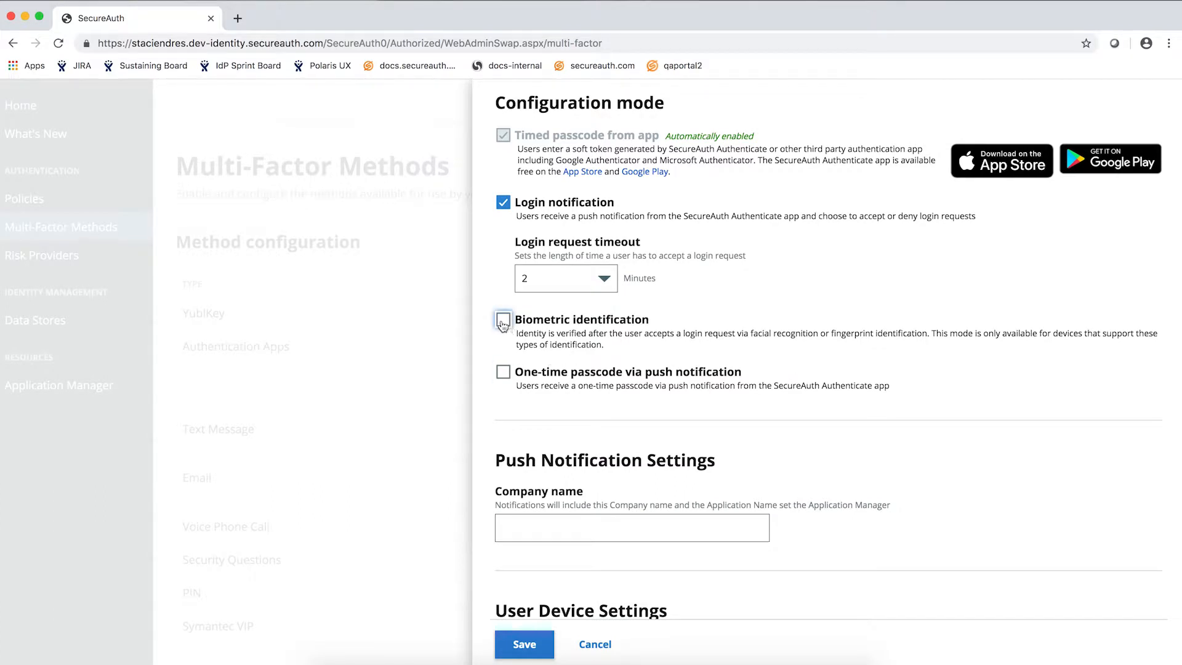
left_click(502, 319)
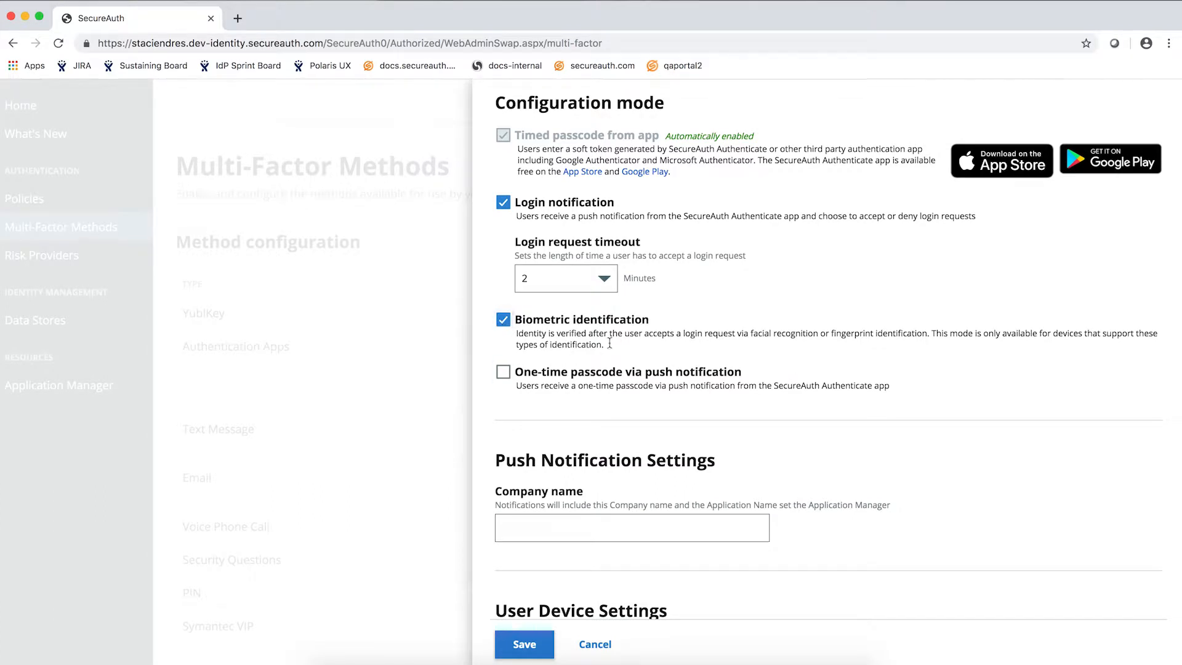
mouse_move(791, 357)
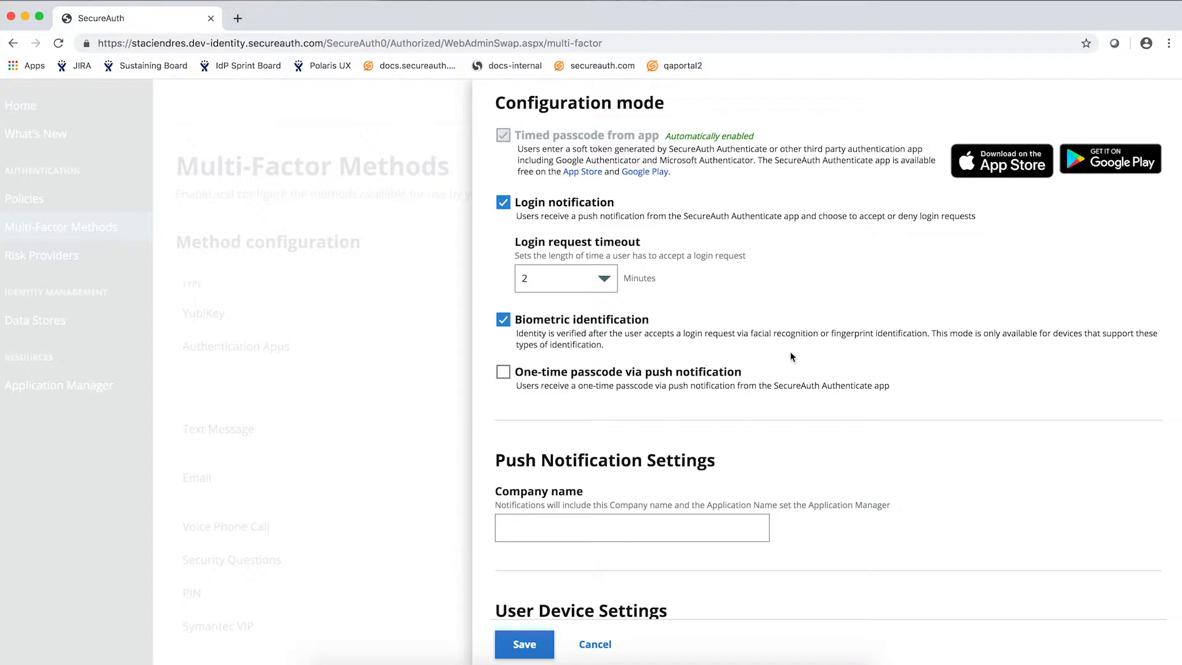
mouse_move(584, 626)
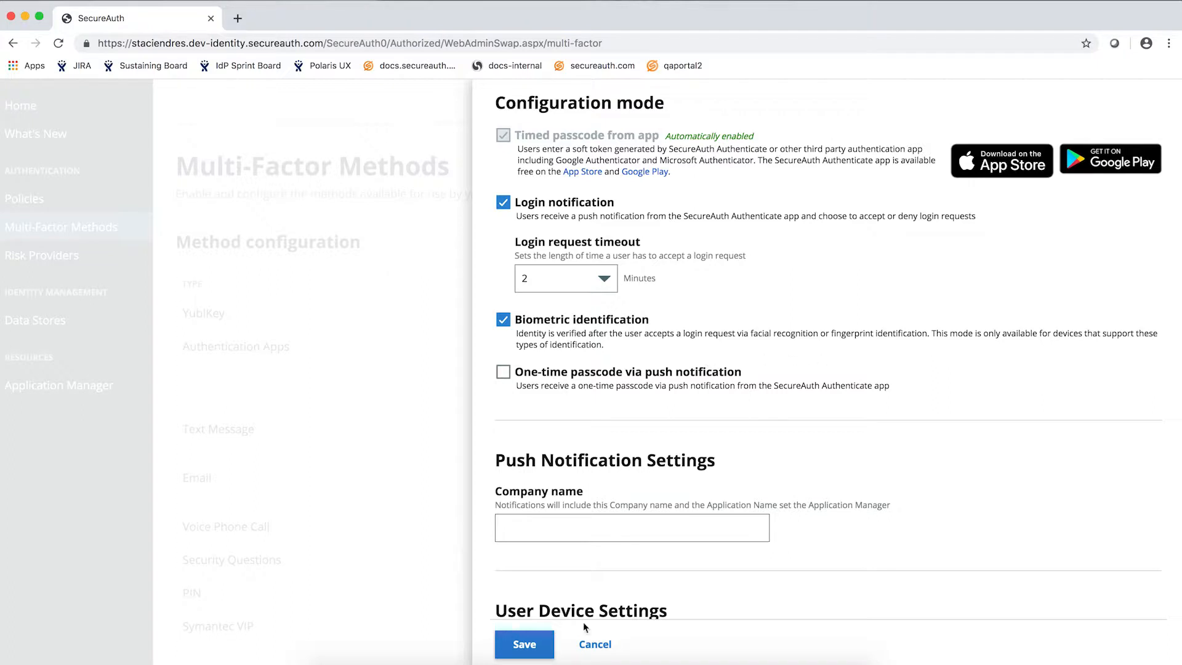
Save the Authentication Apps settings, then navigate to the Policies page
left_click(525, 644)
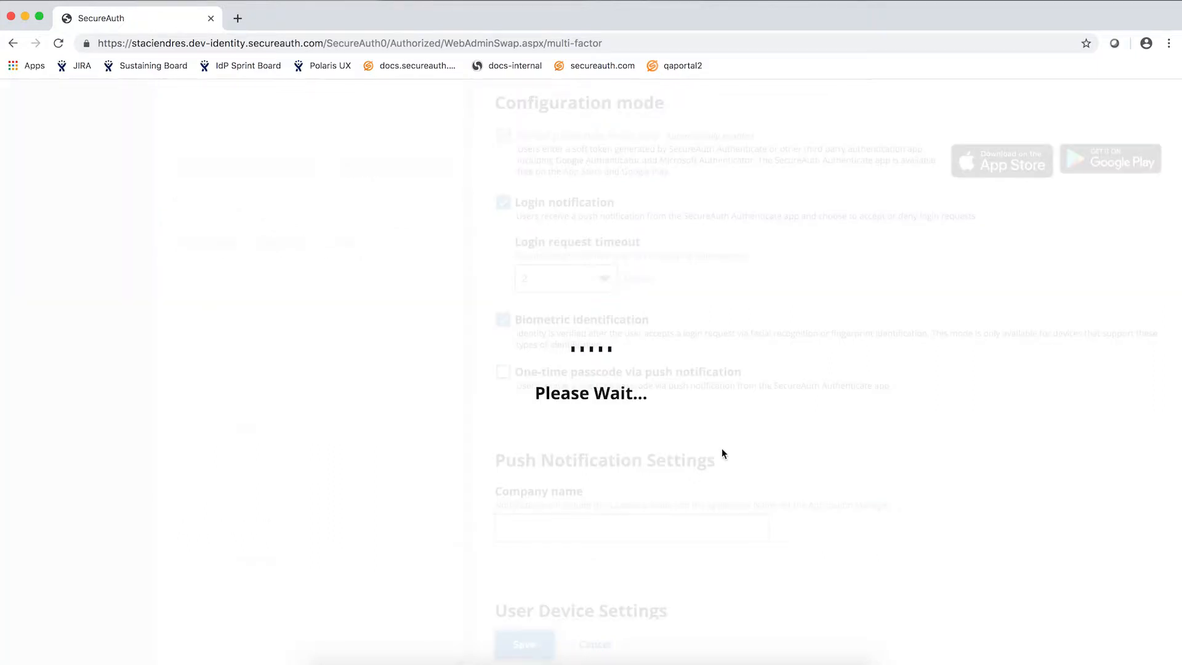
left_click(525, 644)
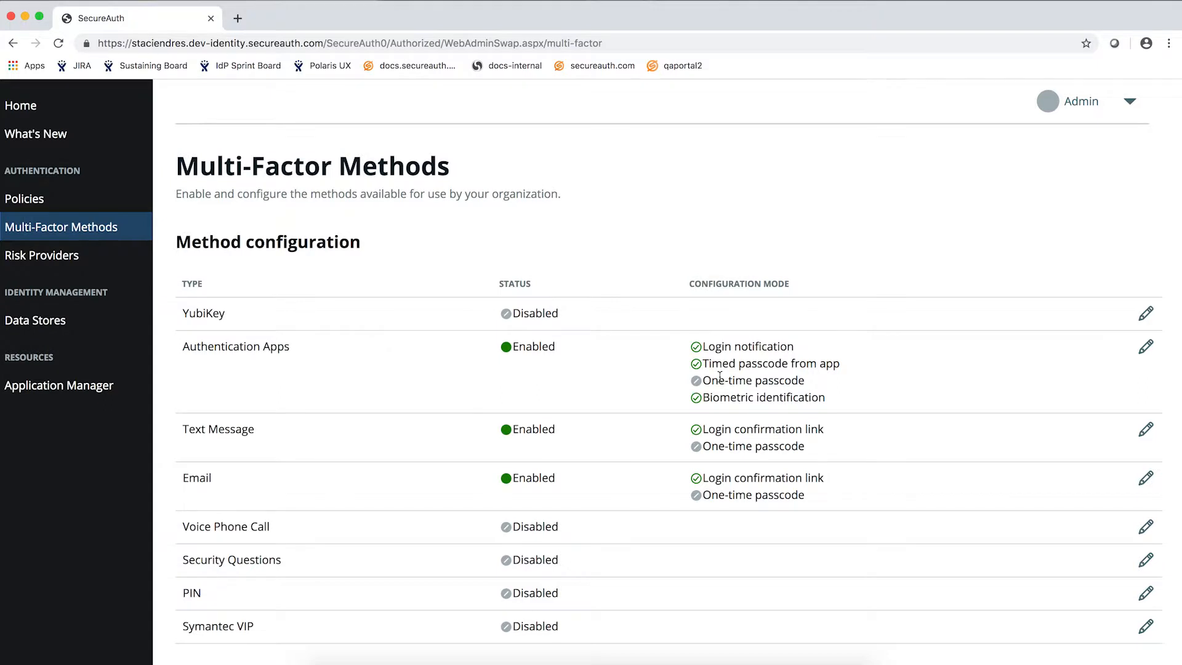
mouse_move(622, 405)
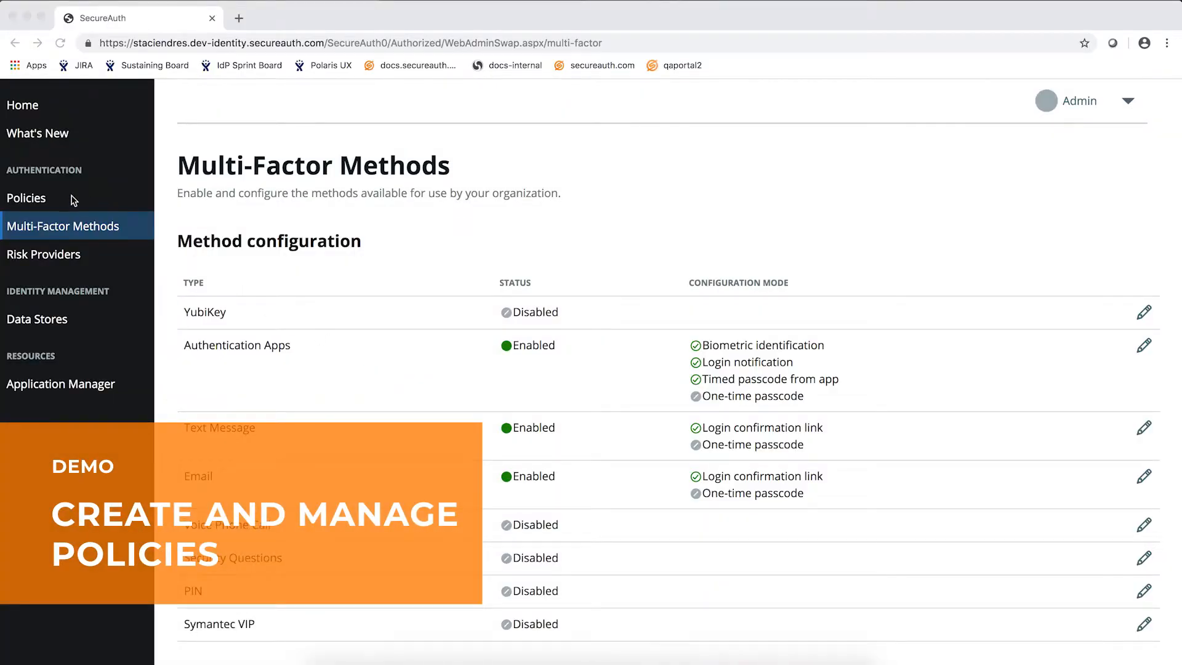
left_click(26, 198)
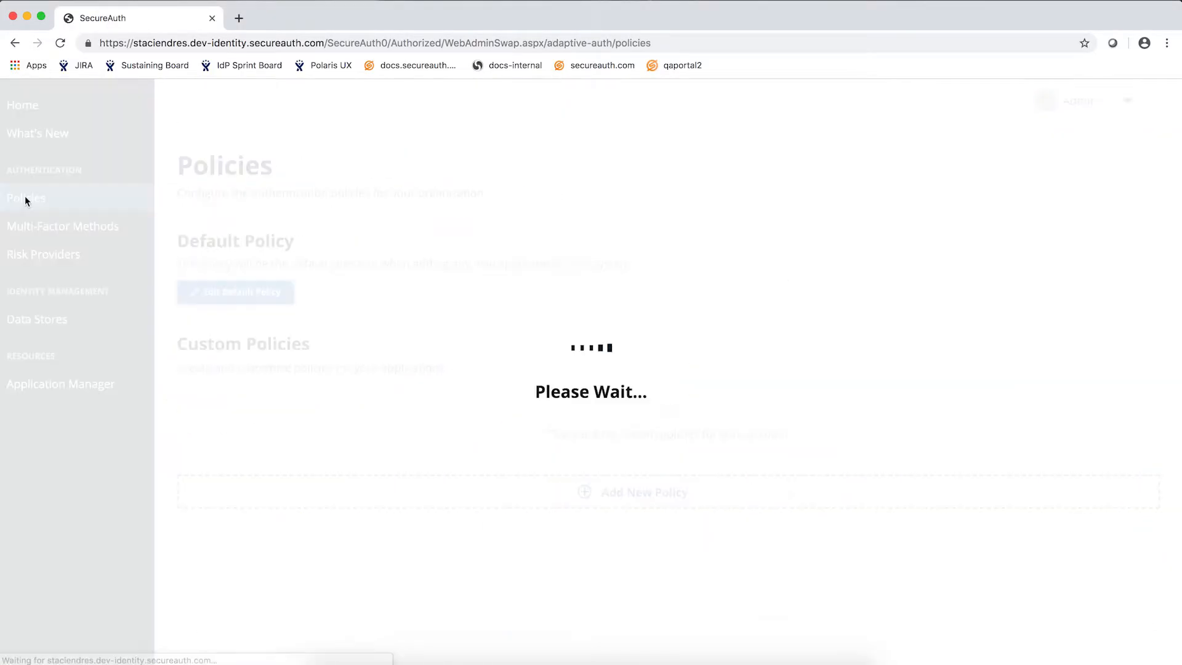